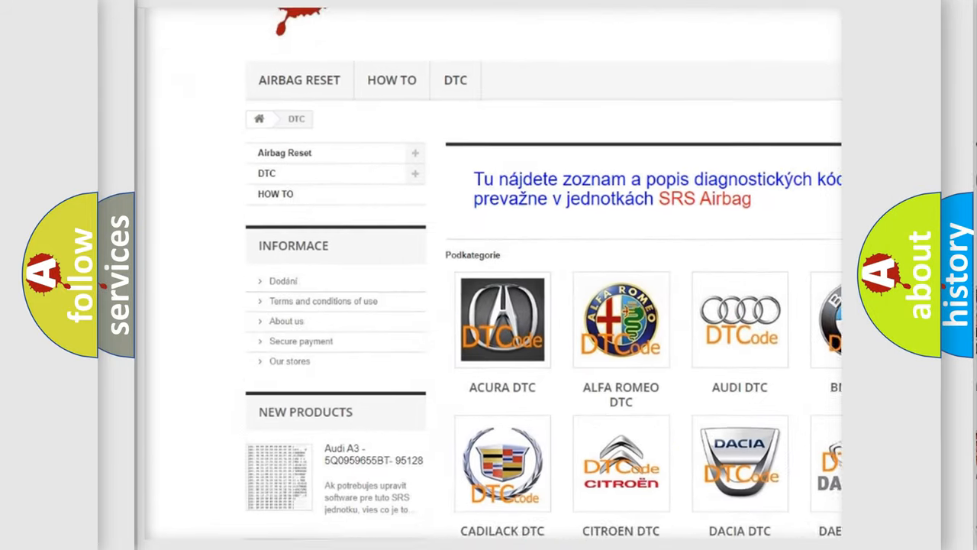
pyautogui.scroll(-3)
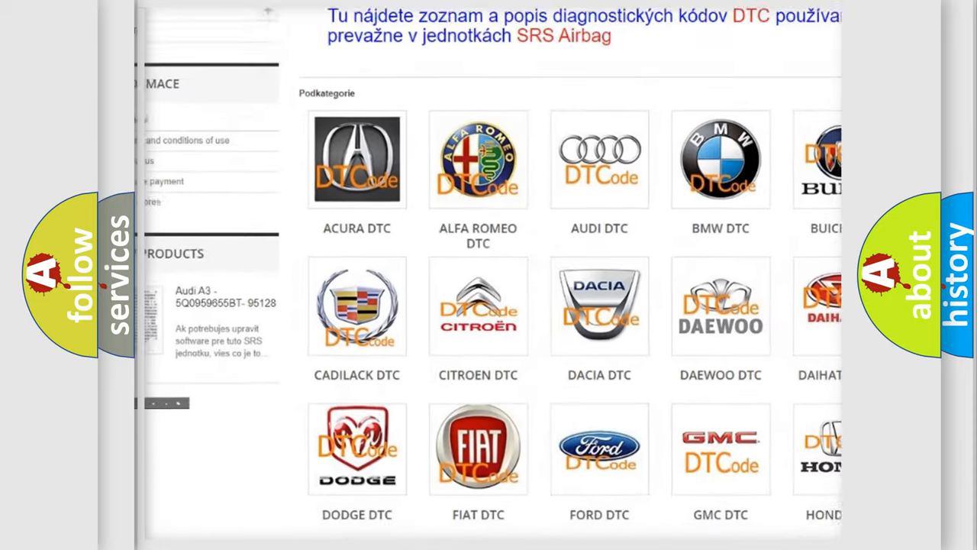
pyautogui.scroll(-3)
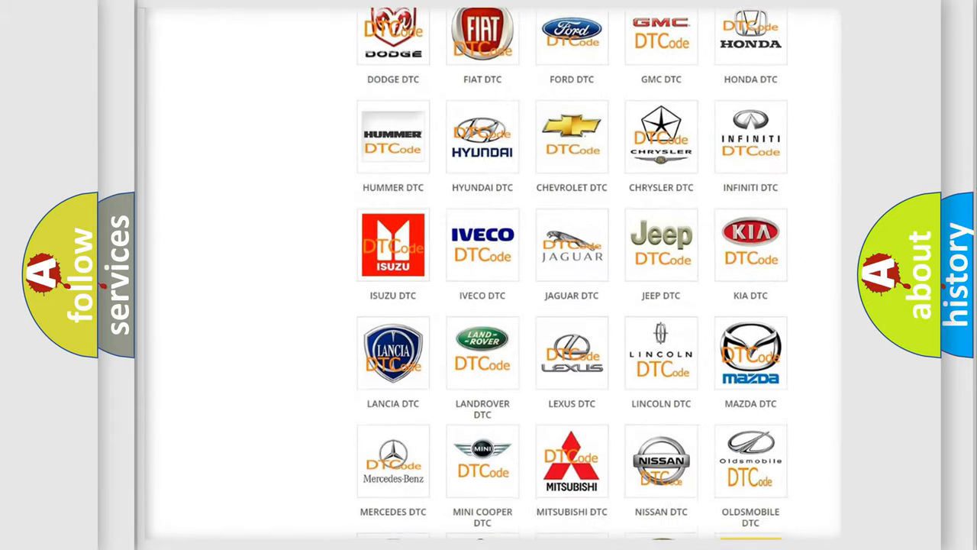
pyautogui.scroll(-3)
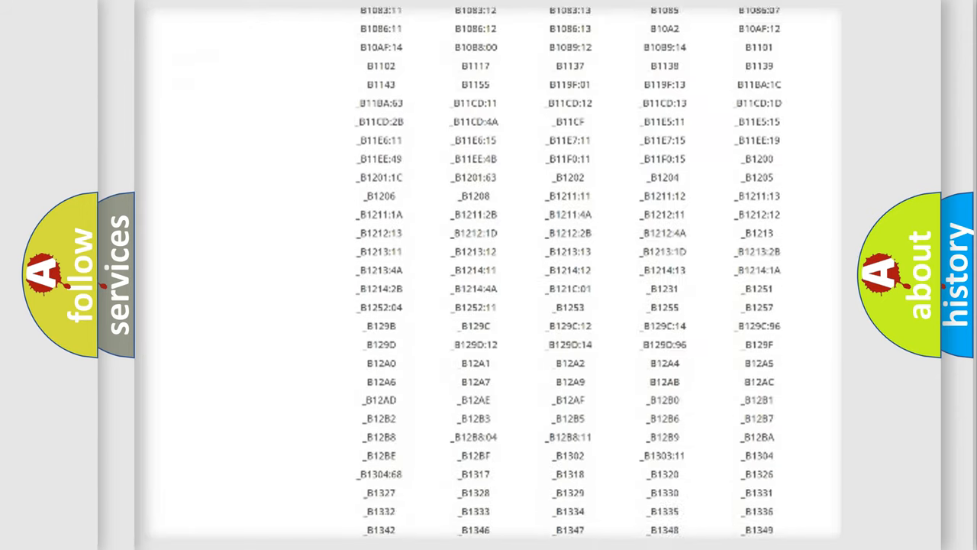
pyautogui.scroll(-3)
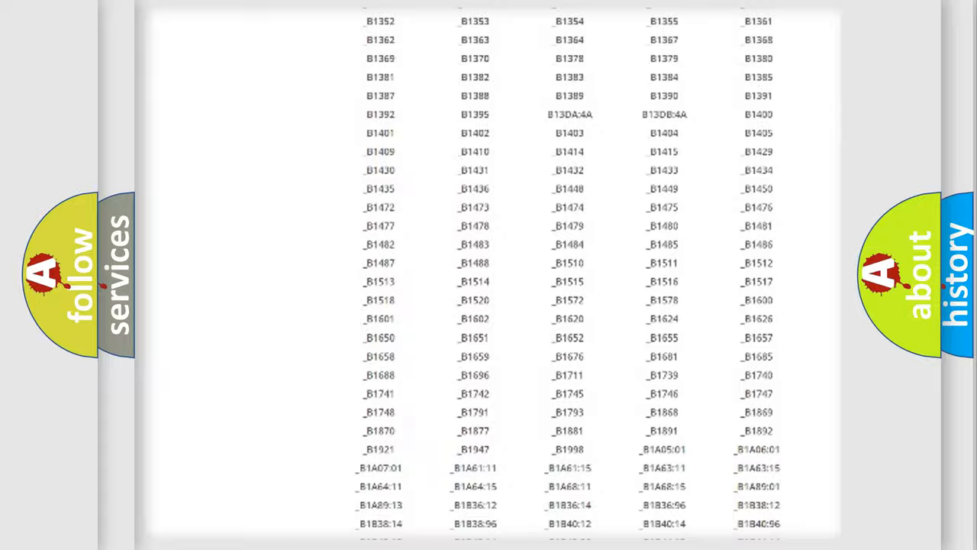